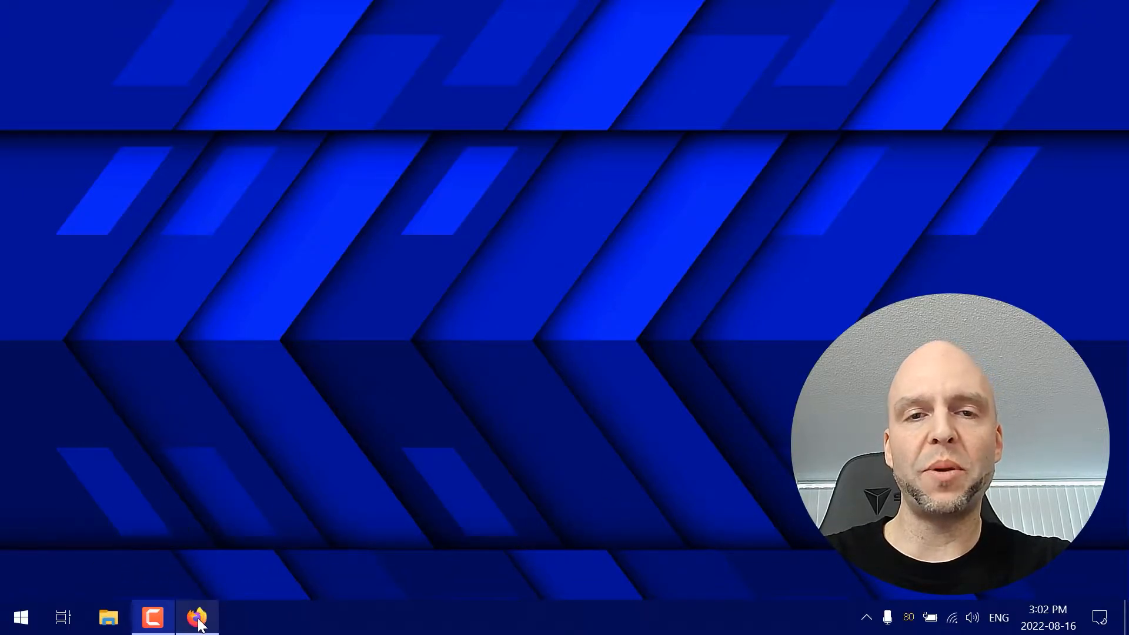
Search 'battery info view' in Firefox and download BatteryInfoView from the NirSoft page
click(198, 618)
text(battery info view)
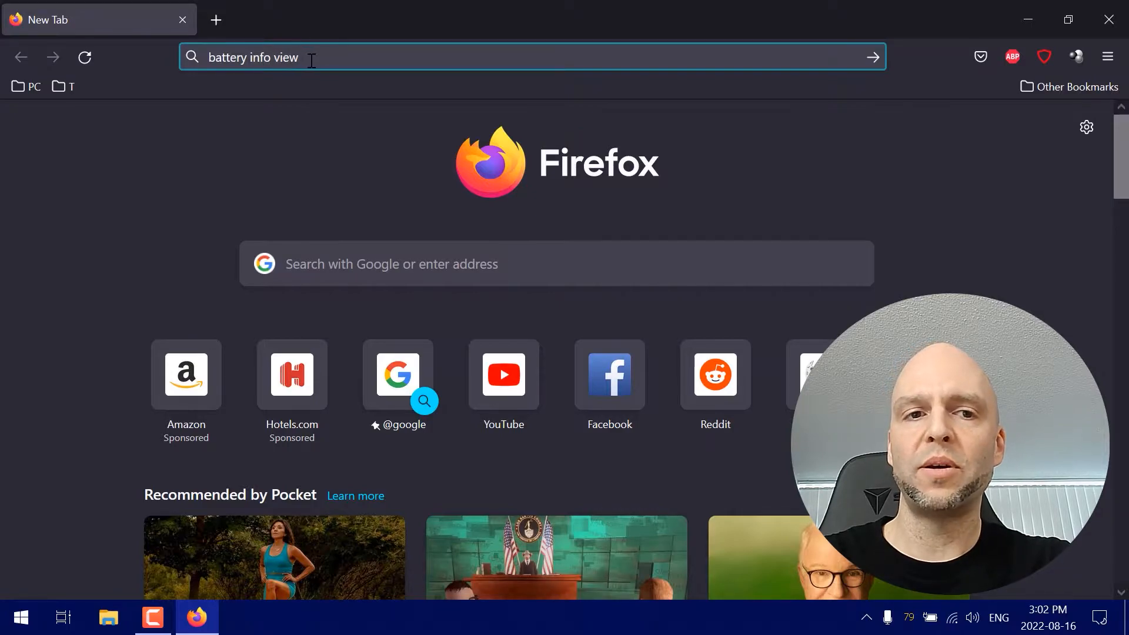
key(Return)
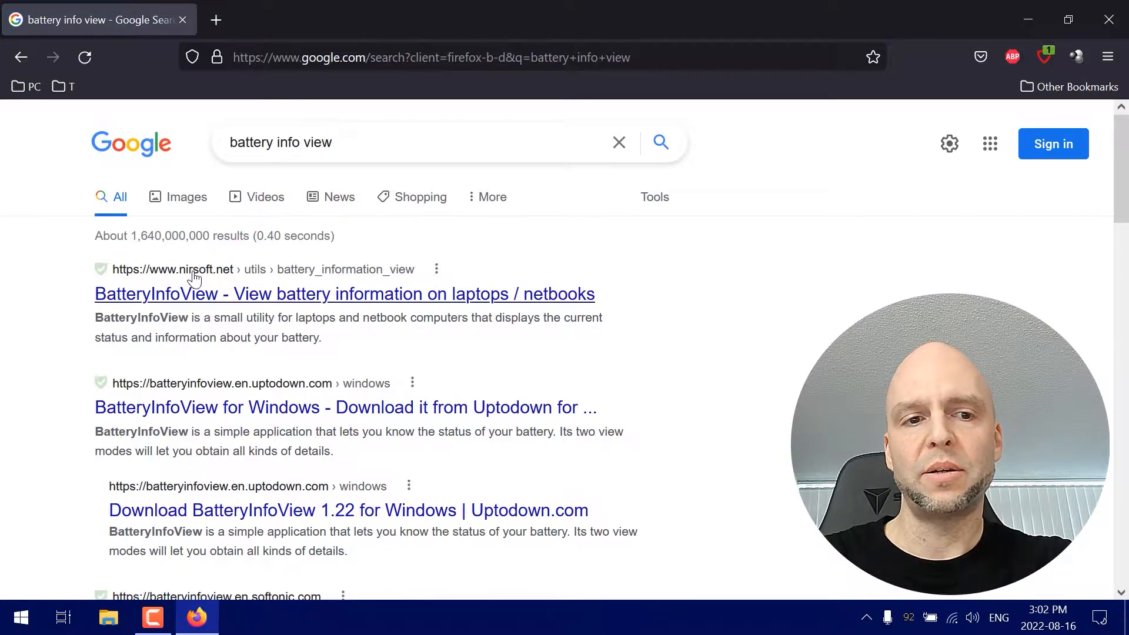
mouse_move(278, 306)
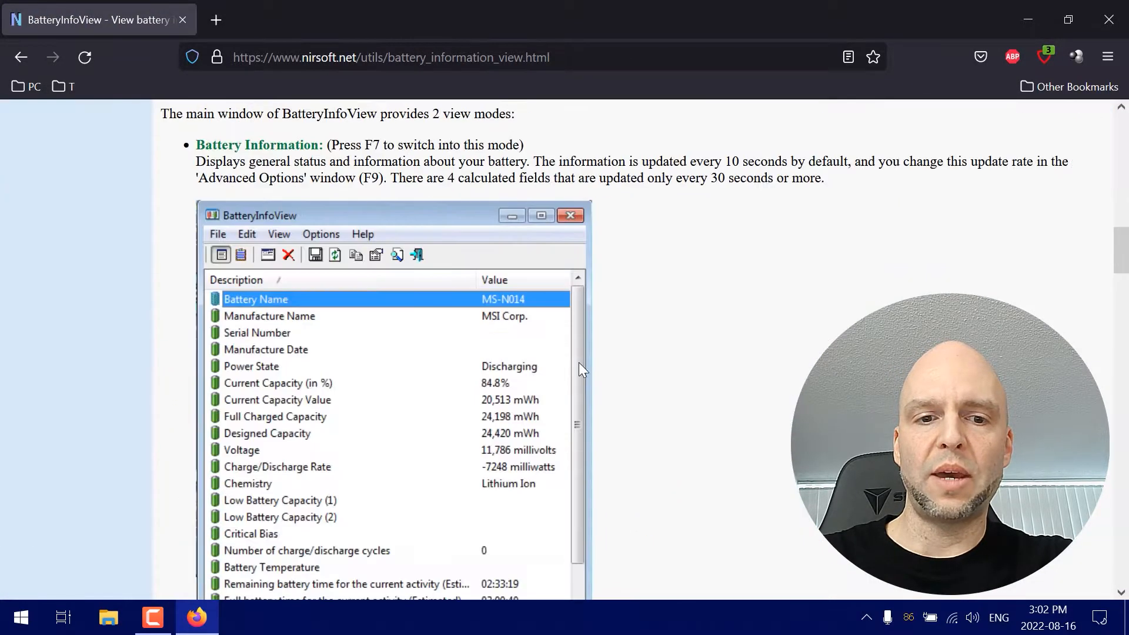
scroll(down, 3)
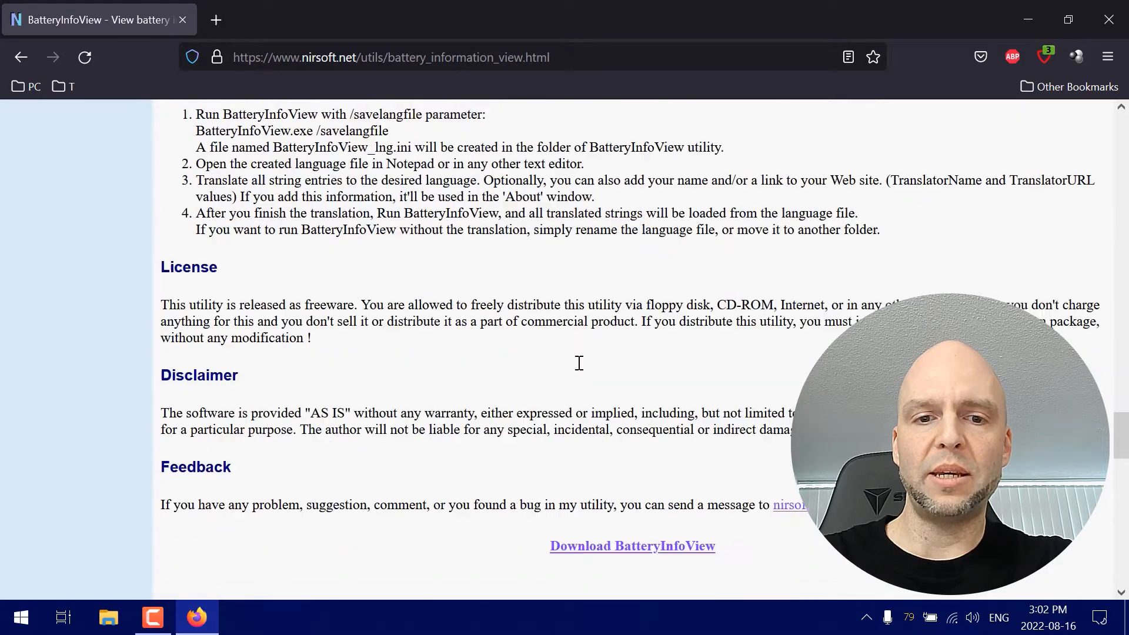
scroll(down, 3)
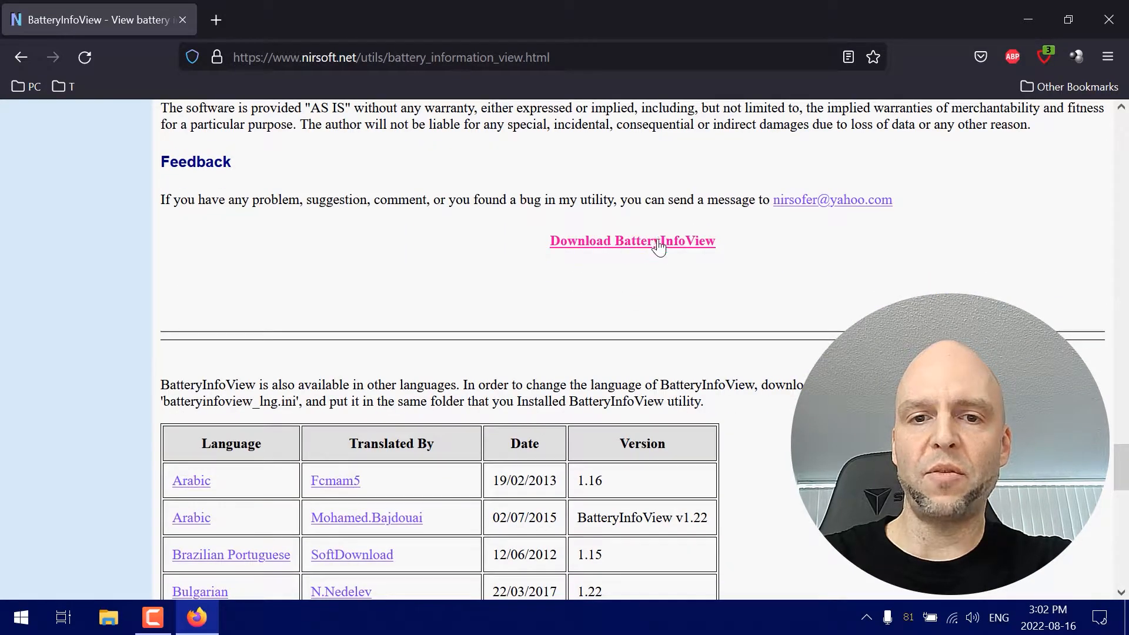
click(633, 240)
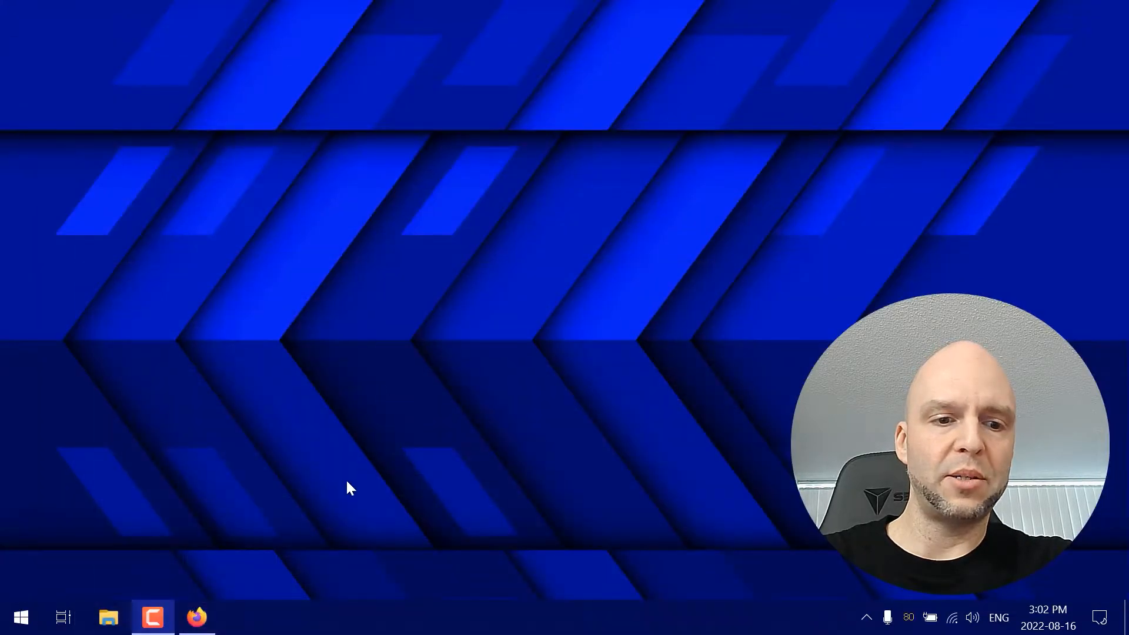
Extract the downloaded zip into a 'batteryinfoview\' folder with 7-Zip and launch BatteryInfoView.exe
click(108, 617)
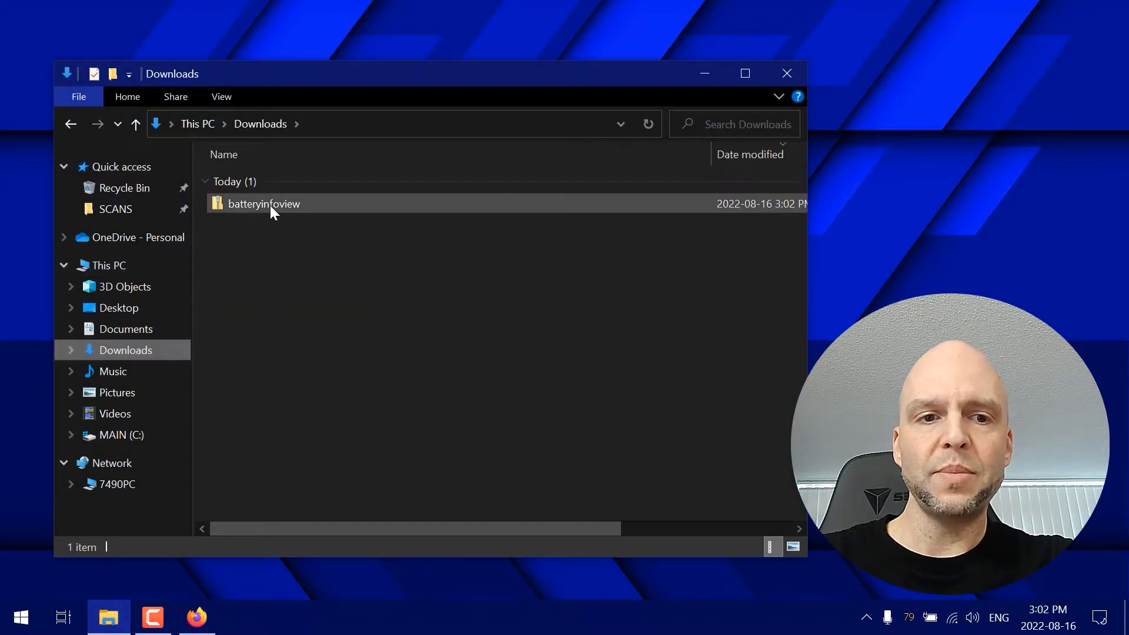
right_click(263, 204)
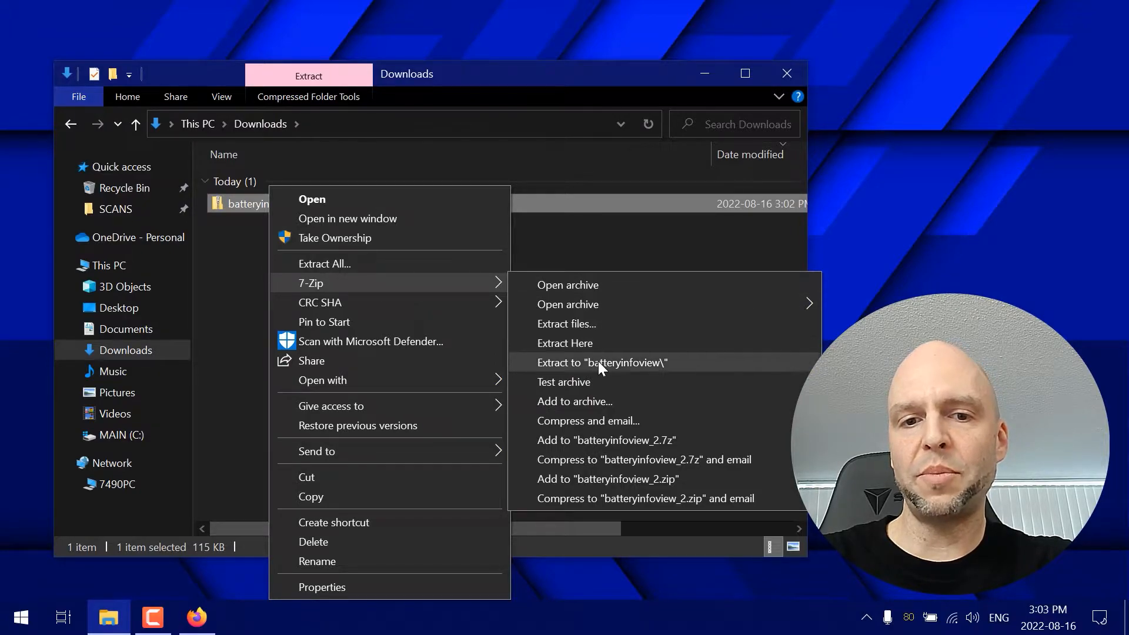
click(602, 362)
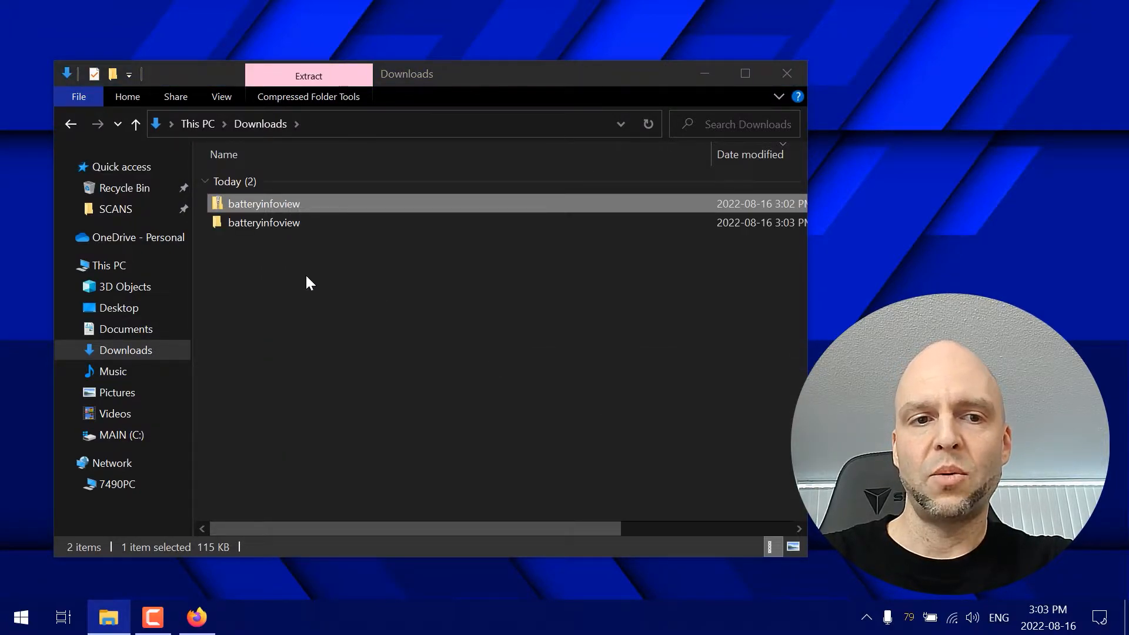
double_click(265, 222)
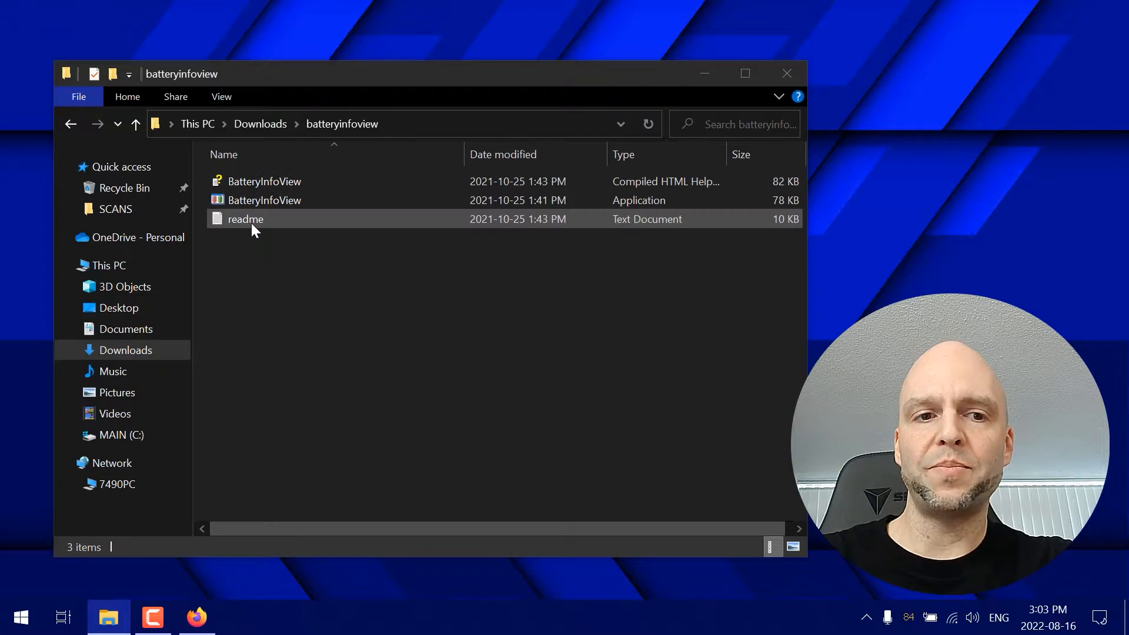
mouse_move(303, 200)
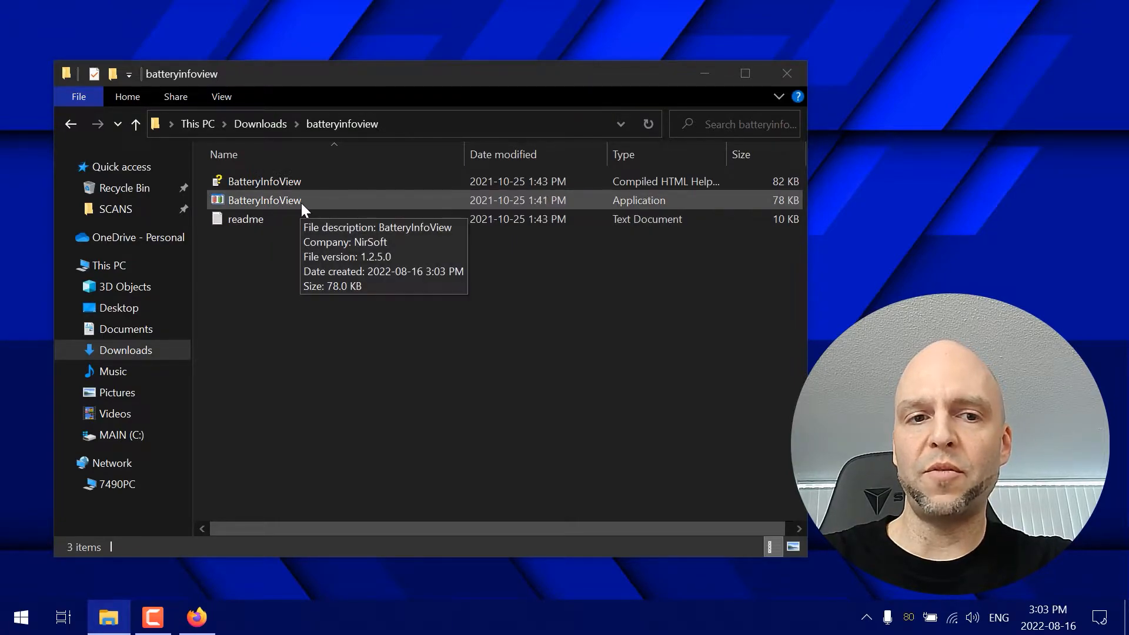
double_click(265, 200)
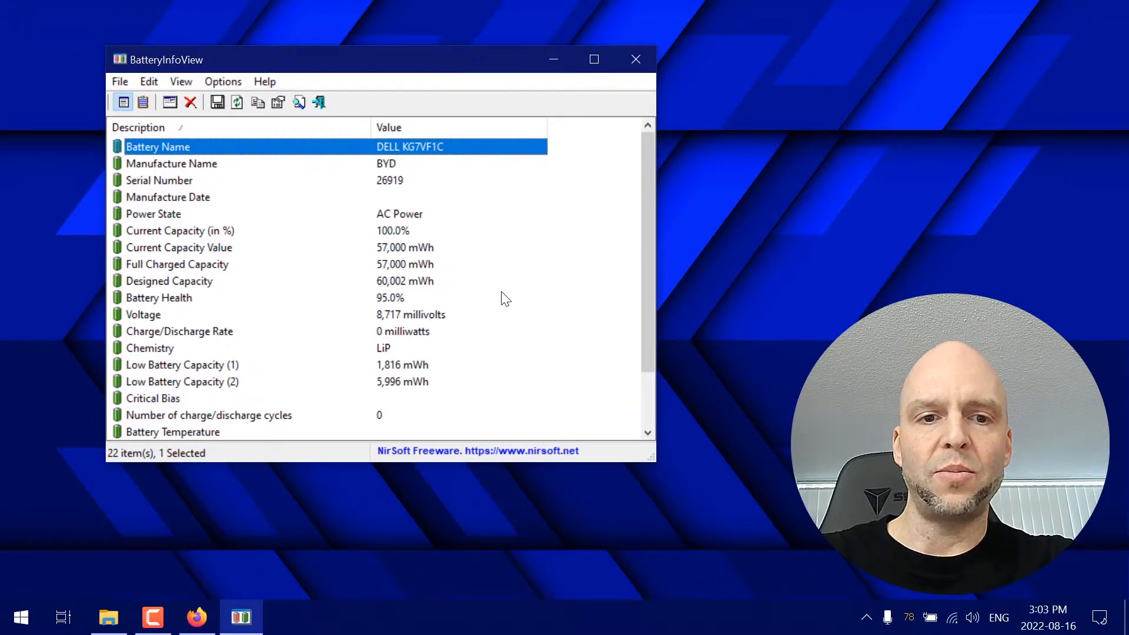
mouse_move(423, 302)
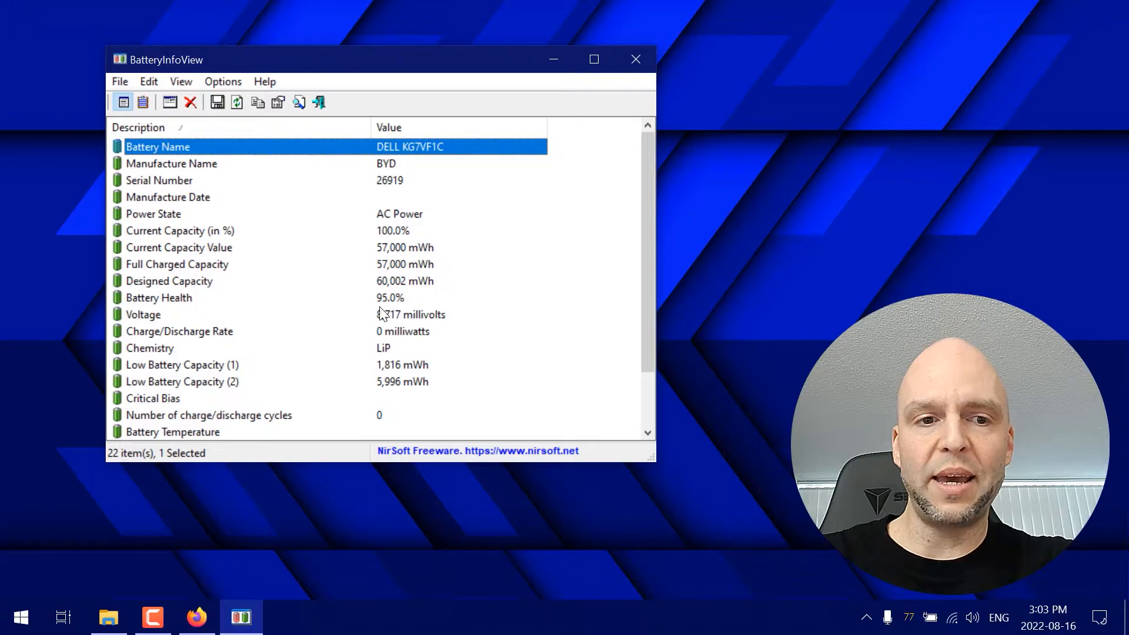
Review Battery Health 95.0% against Designed and Full Charged Capacity, then switch to the admin Command Prompt
click(159, 297)
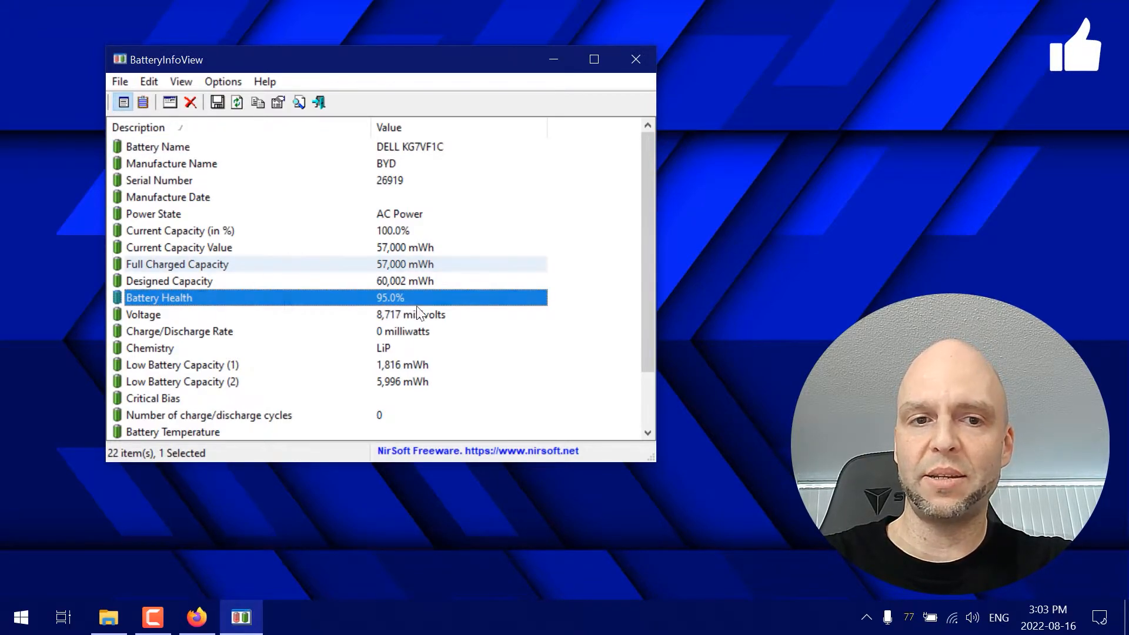
click(216, 264)
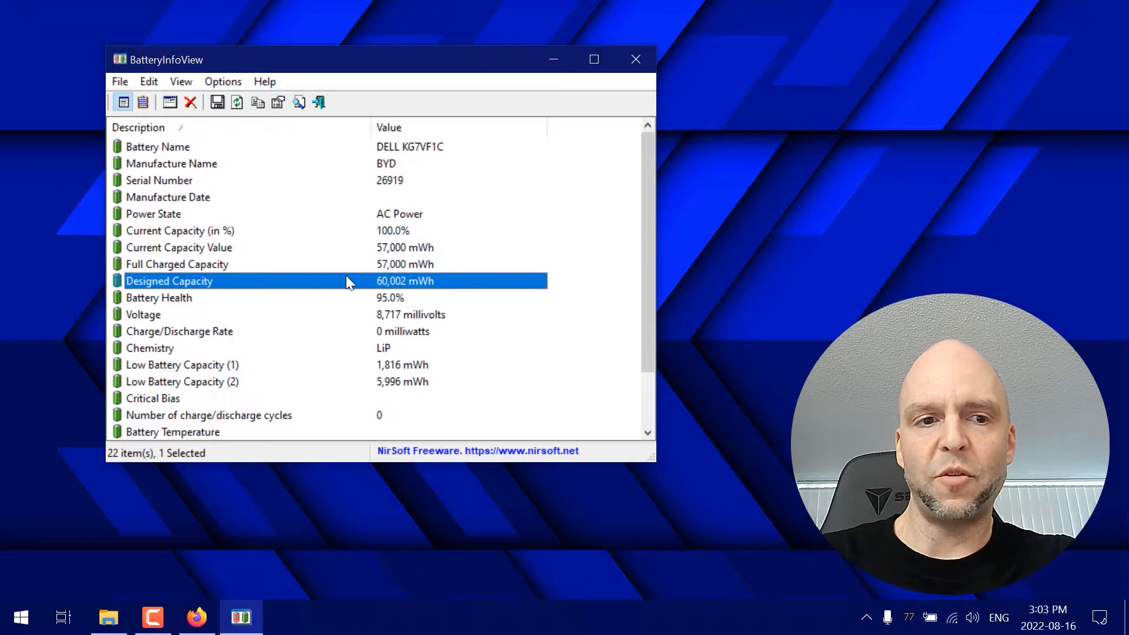
click(217, 265)
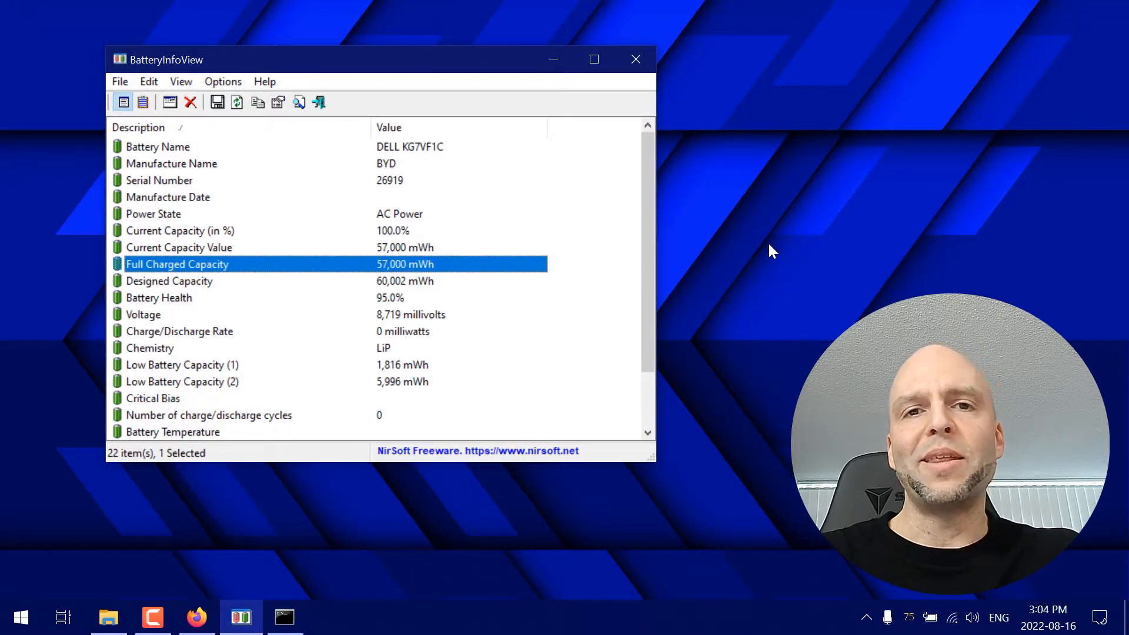
mouse_move(380, 248)
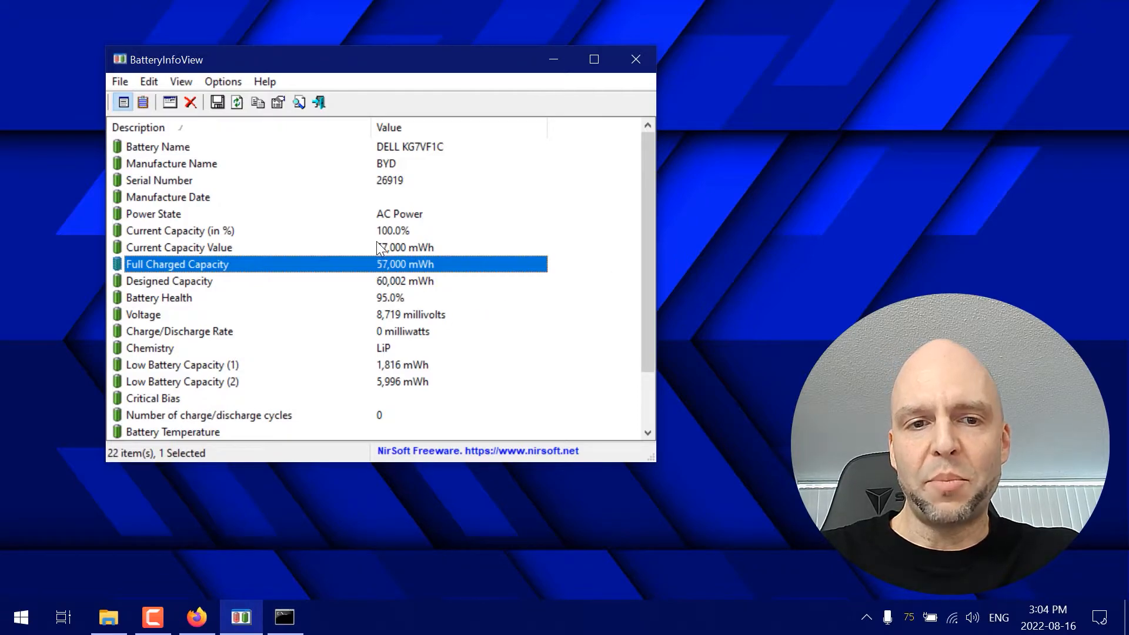
mouse_move(407, 264)
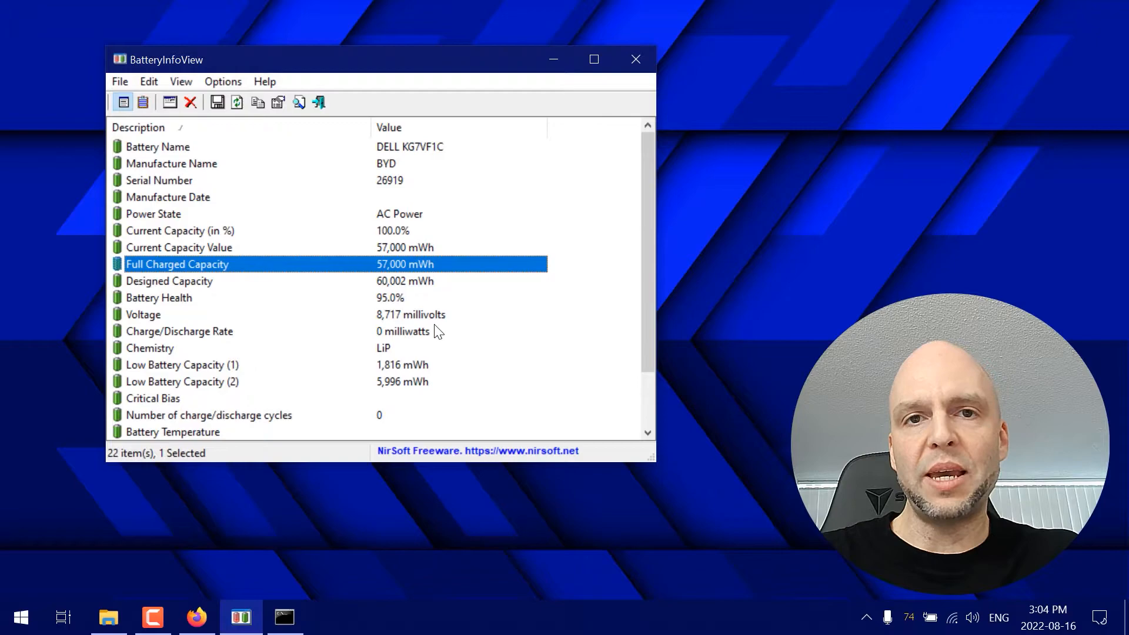
mouse_move(483, 341)
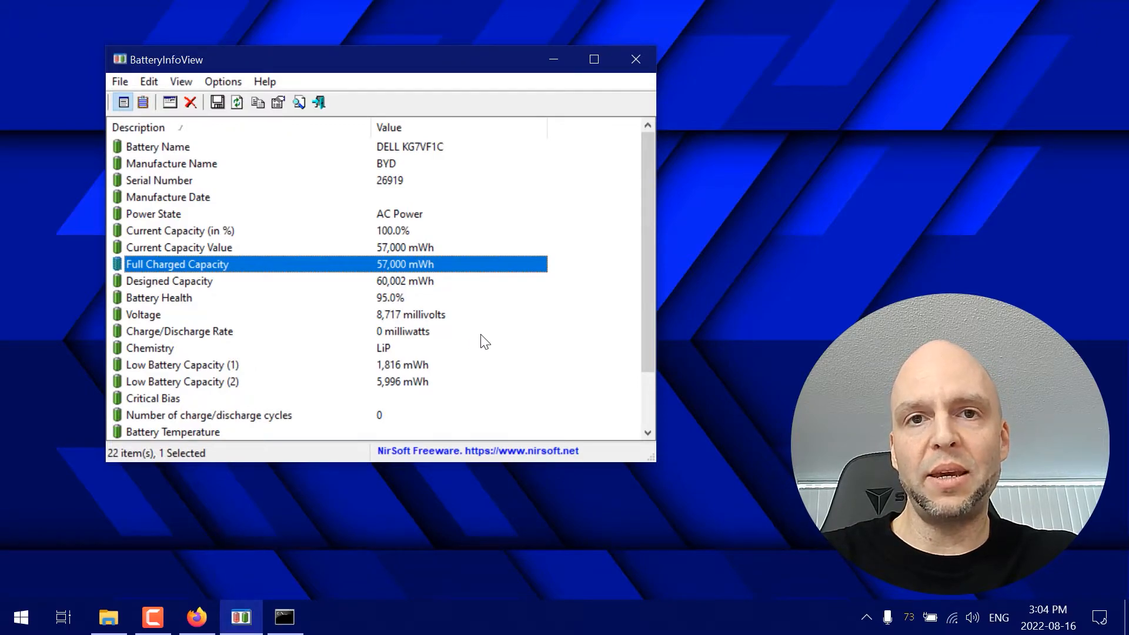
click(283, 617)
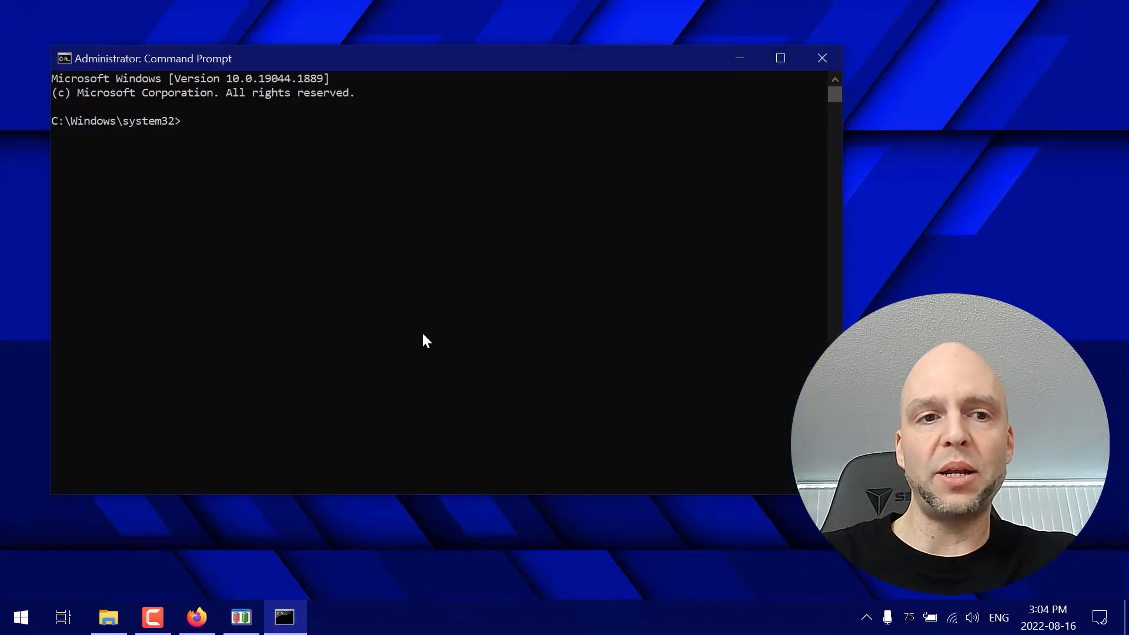
mouse_move(360, 187)
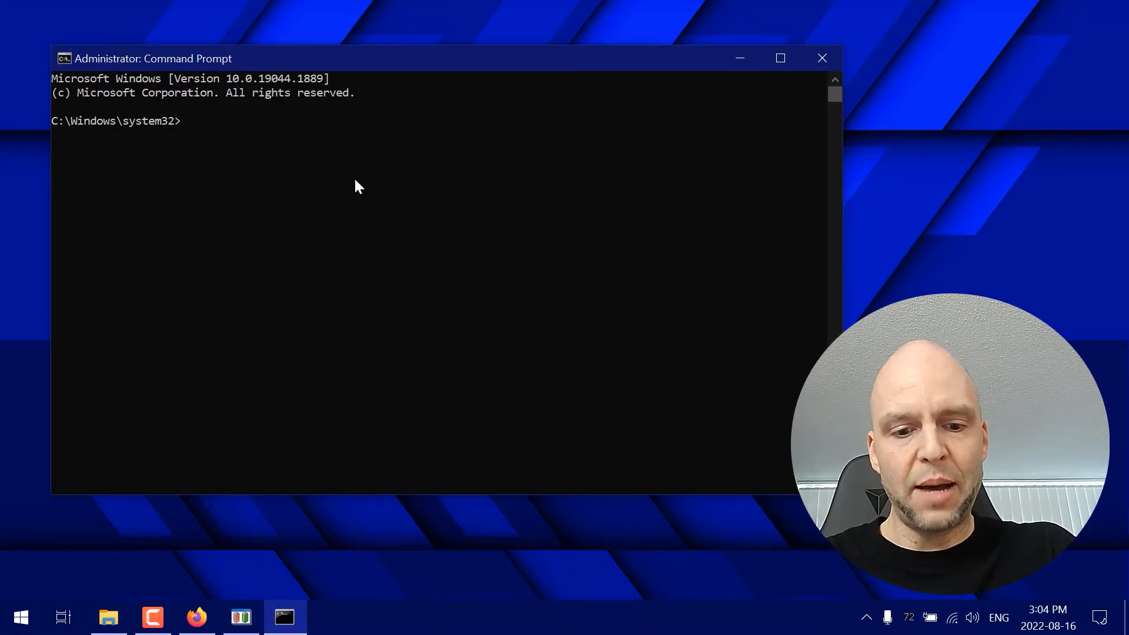
Run powercfg /batteryreport /output "C:\battery-report.html" and return to File Explorer
text(powercfg /batteryreport /output "C:\battery-report.html")
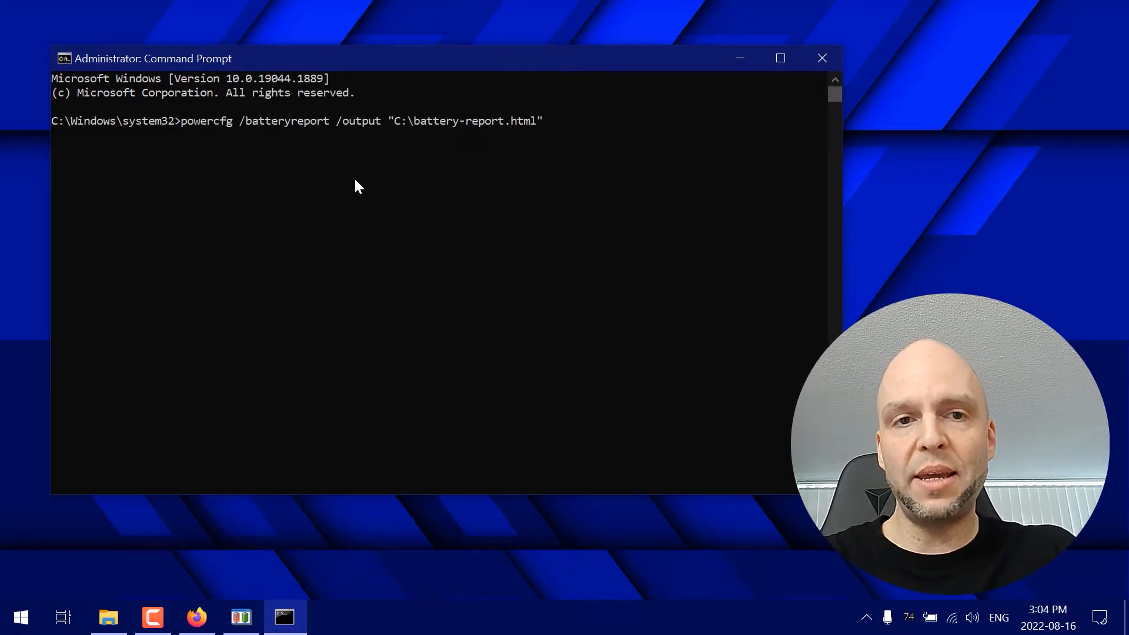
mouse_move(333, 149)
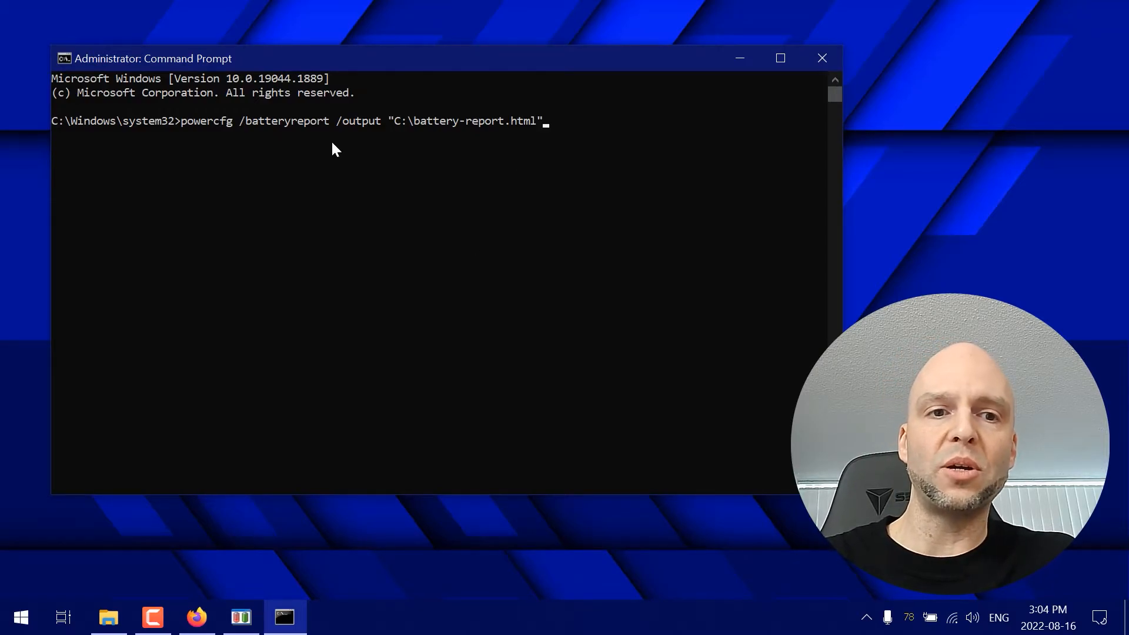
mouse_move(684, 166)
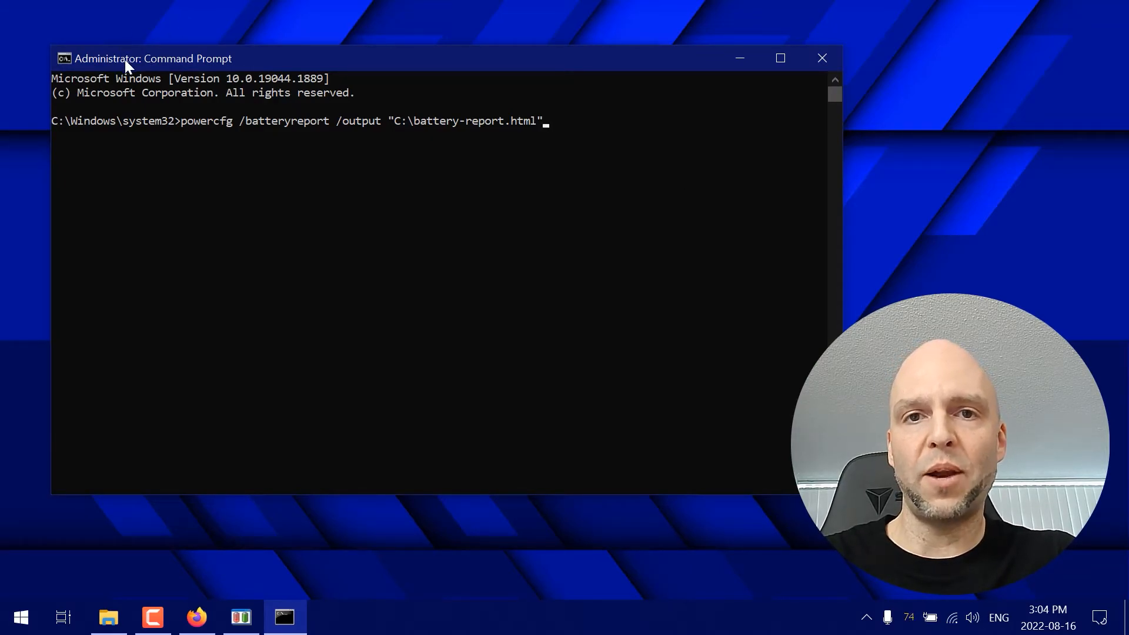
key(Return)
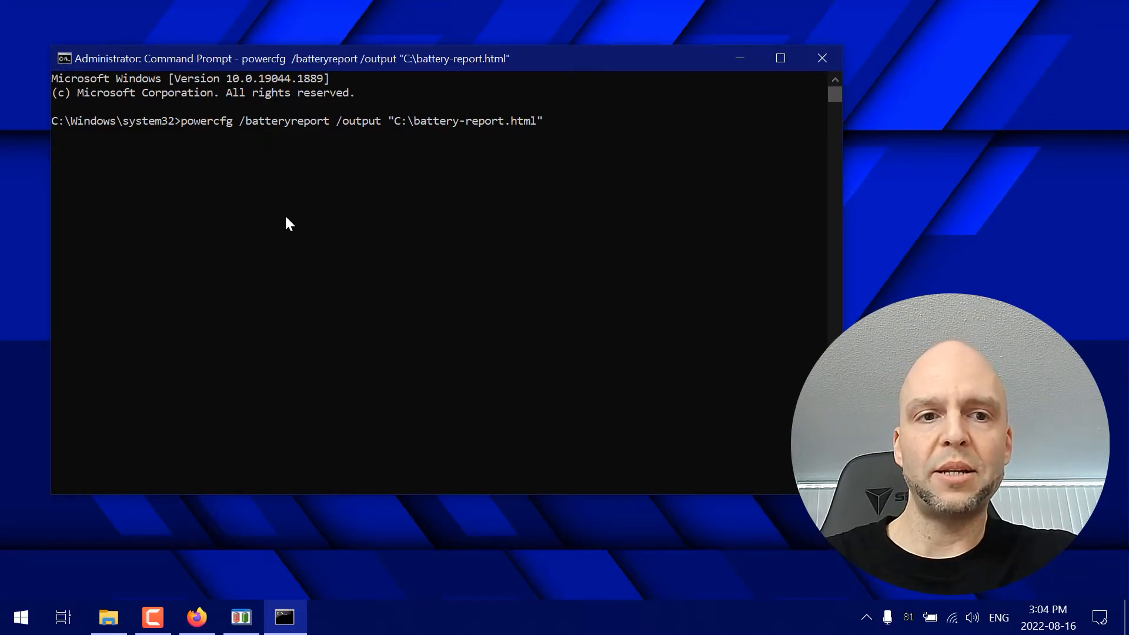
key(Return)
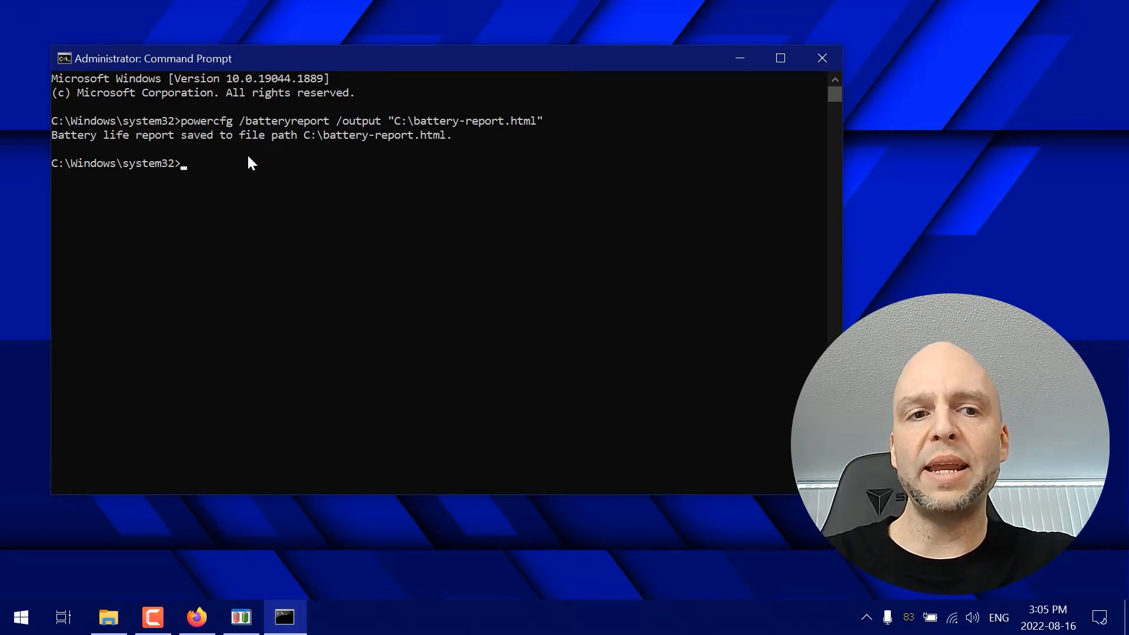
mouse_move(320, 187)
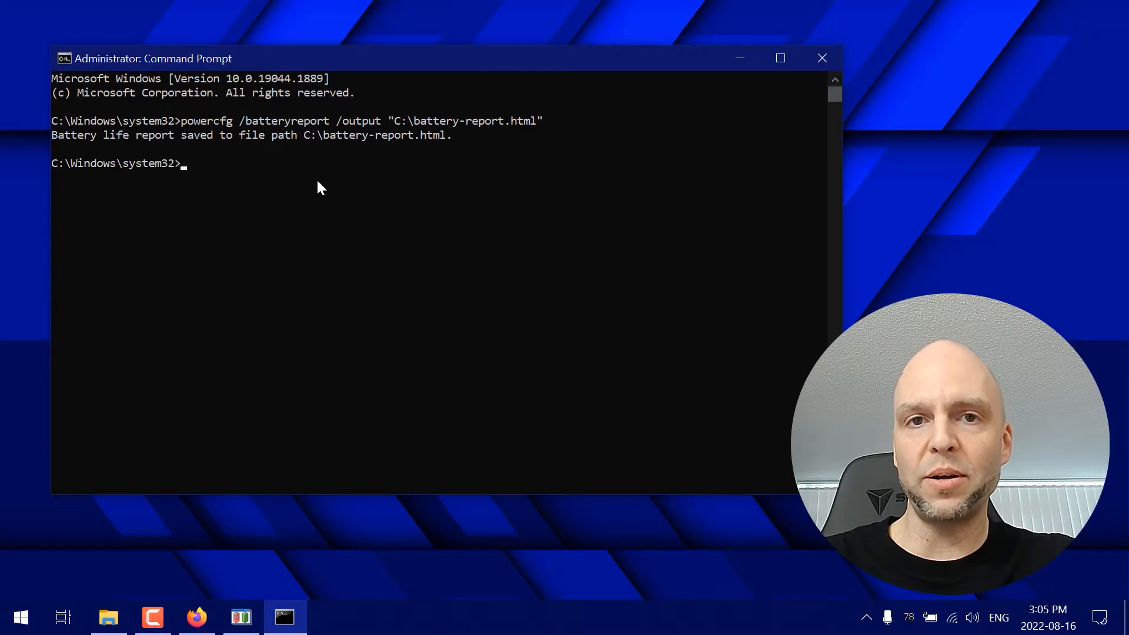
mouse_move(258, 160)
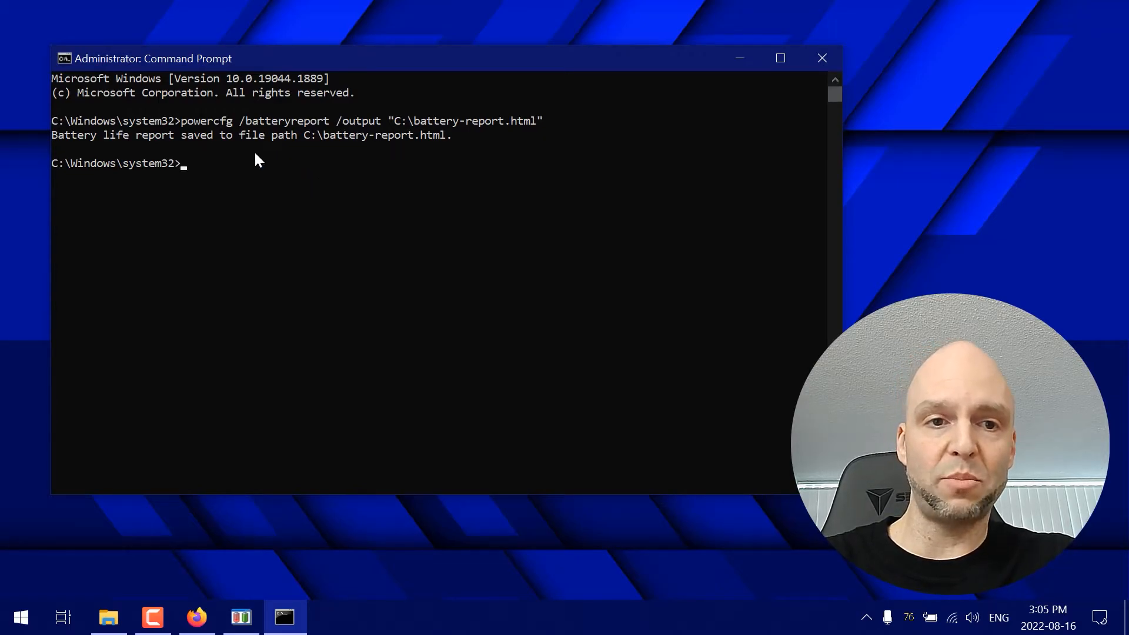
mouse_move(108, 618)
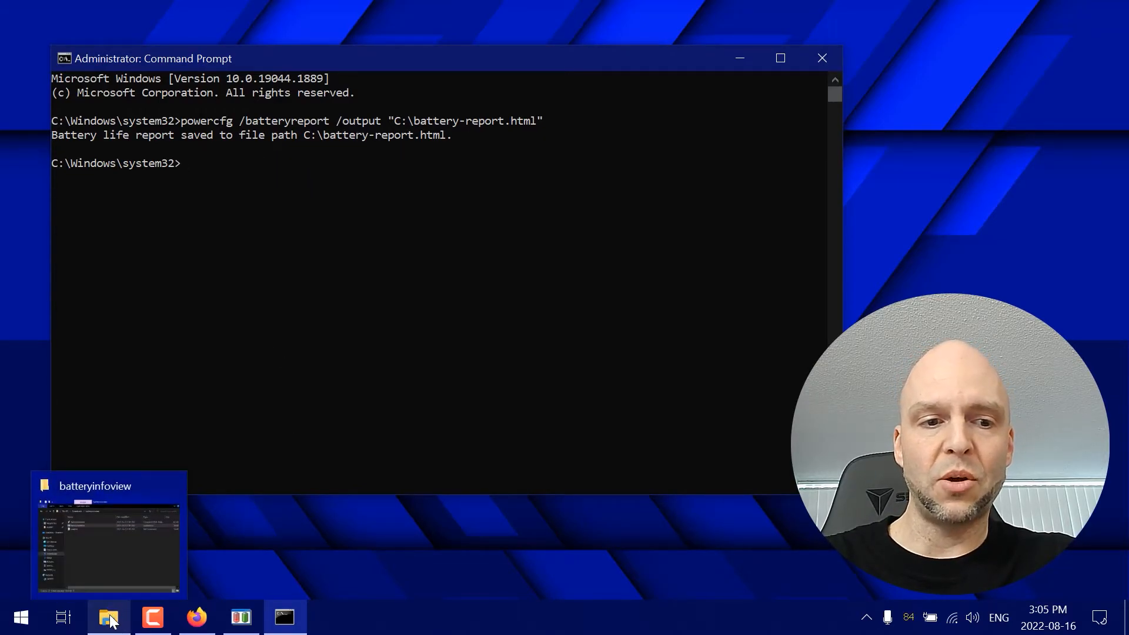
click(110, 536)
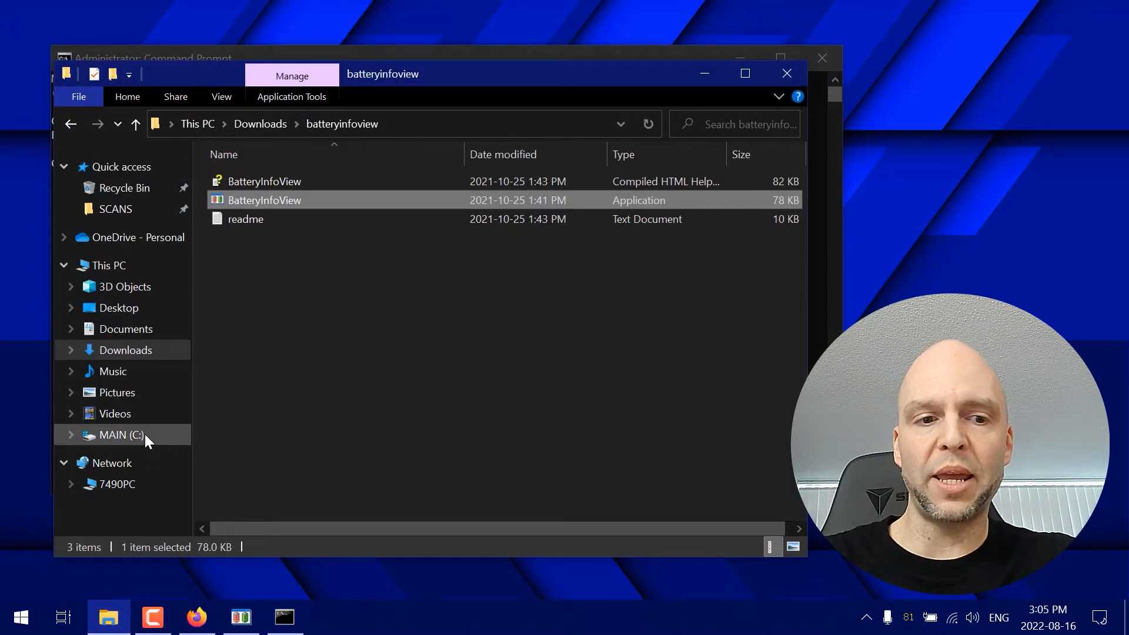
Open battery-report.html from MAIN (C:) so it displays in Microsoft Edge
click(120, 434)
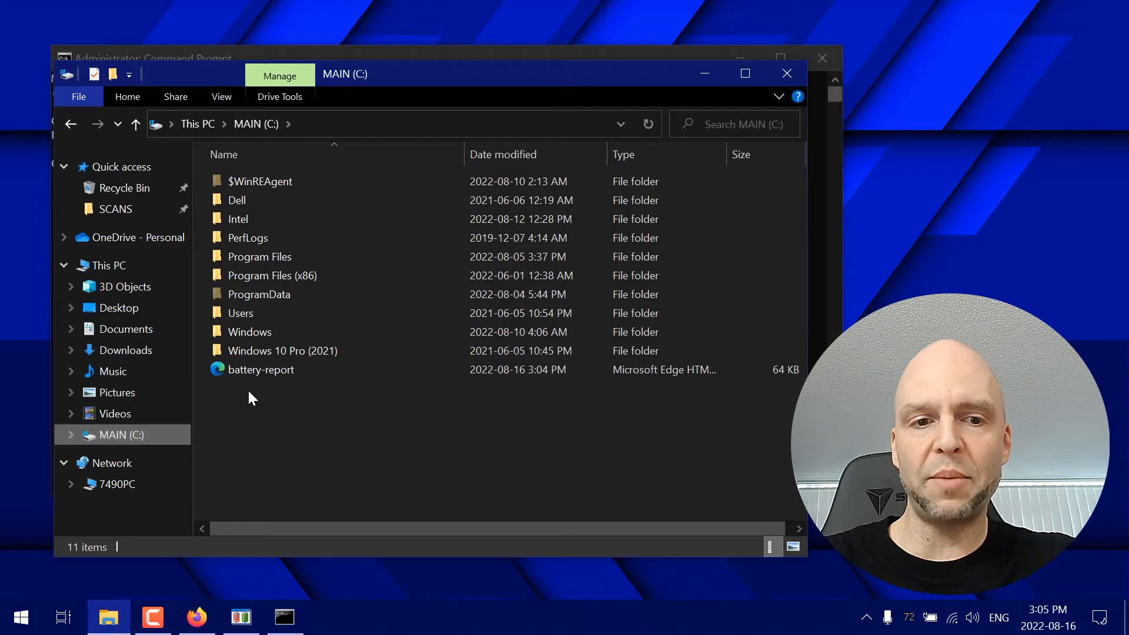
click(259, 369)
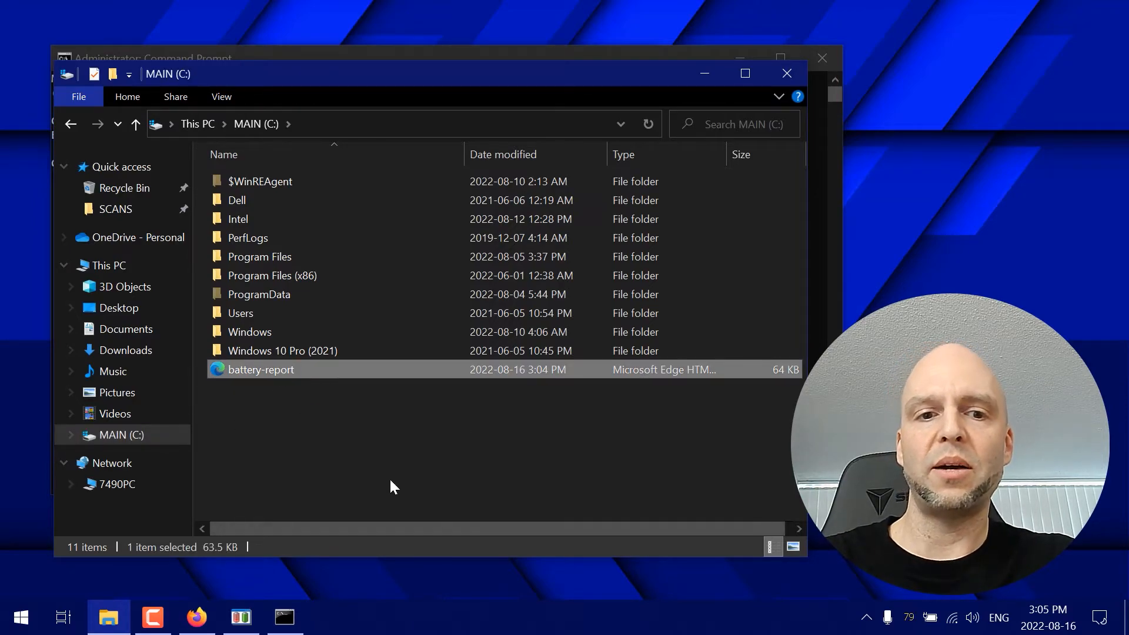
double_click(259, 370)
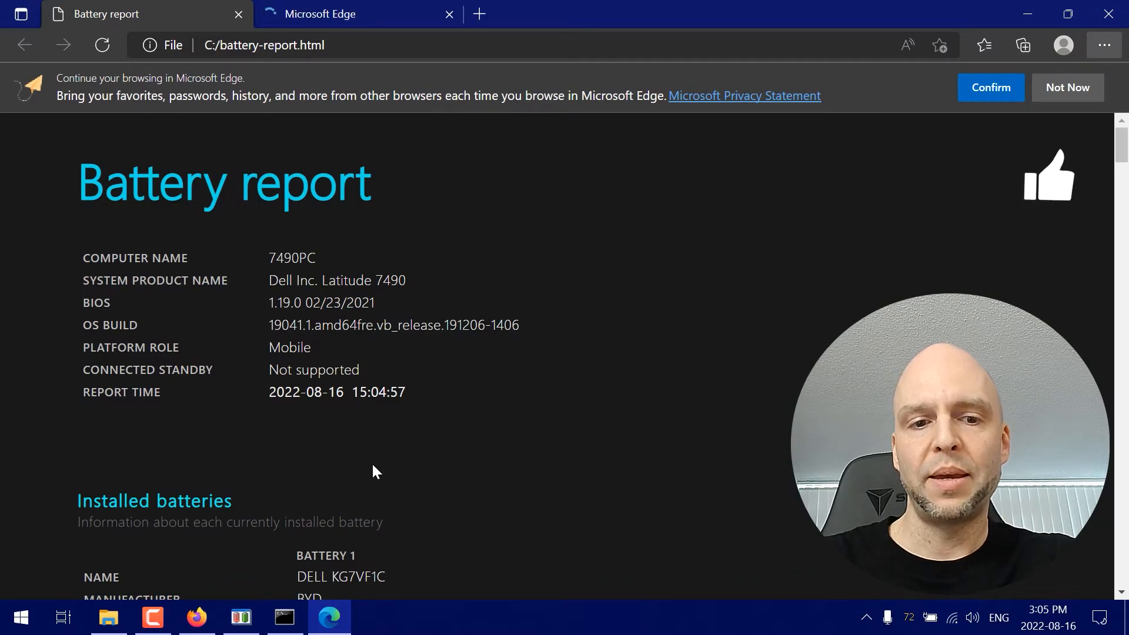
Scroll to Installed batteries (60,002 mWh design, 57,000 mWh full charge) and bring BatteryInfoView alongside
scroll(down, 3)
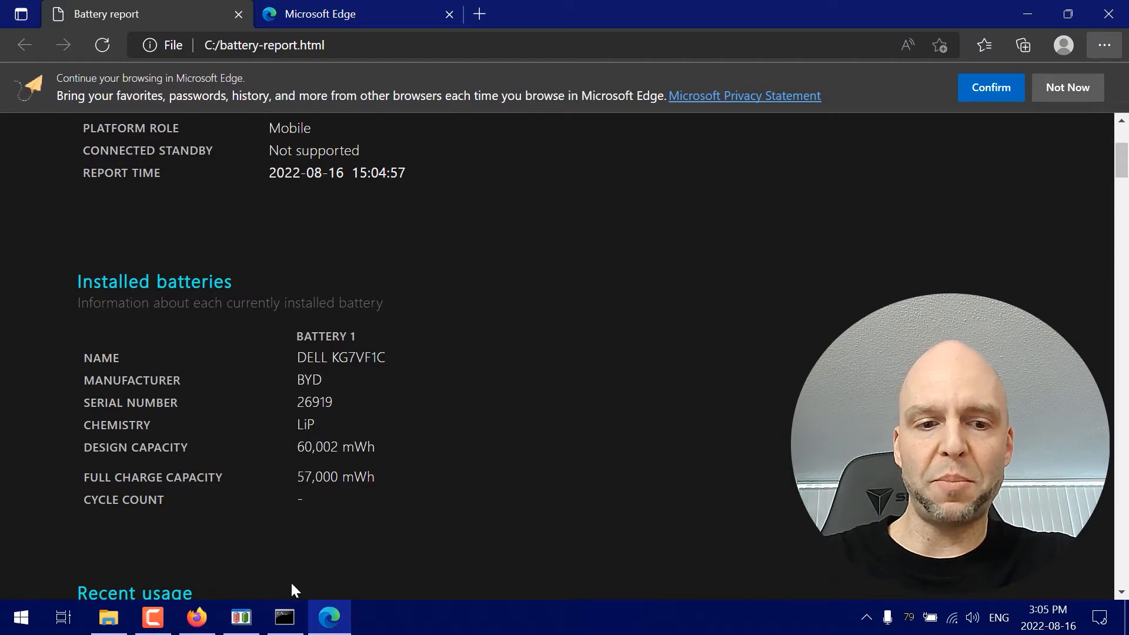
click(241, 618)
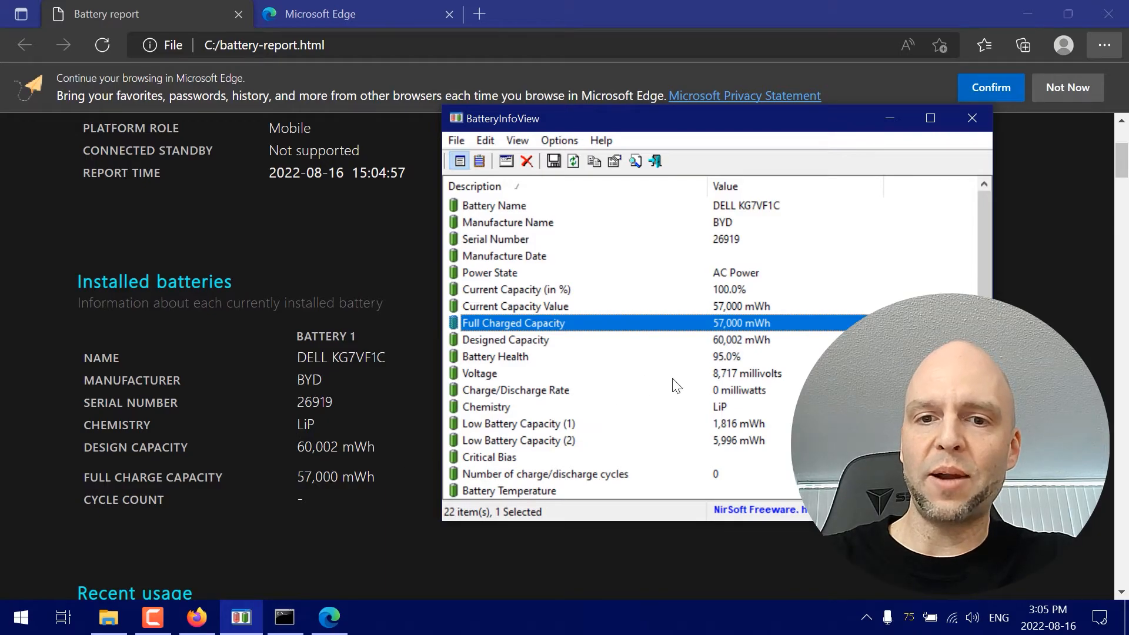
mouse_move(258, 292)
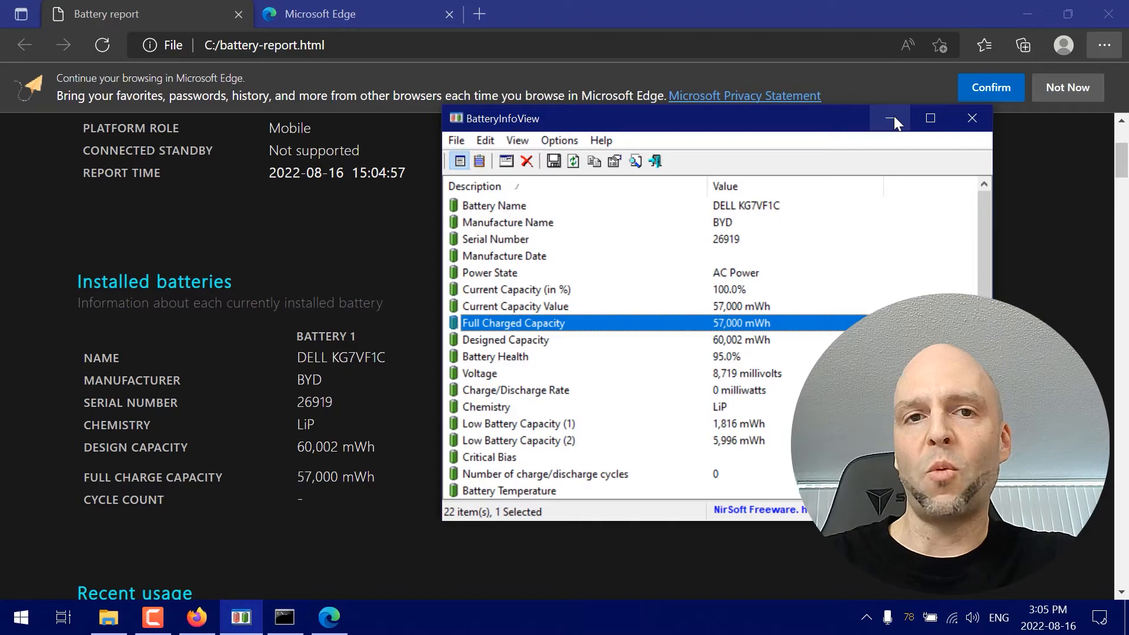
mouse_move(890, 118)
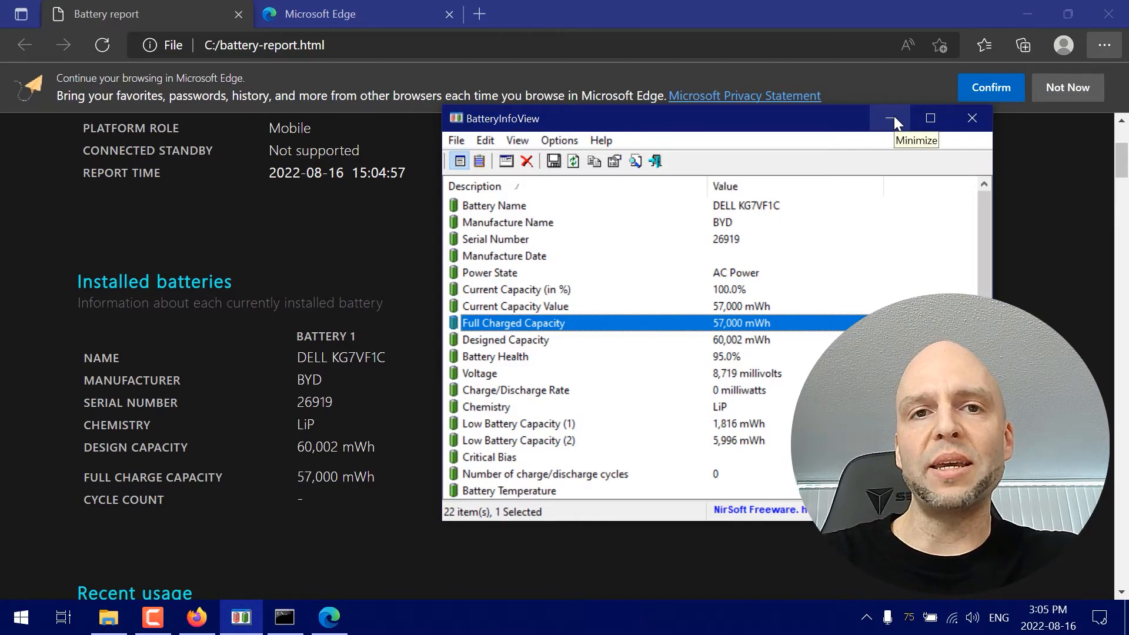
mouse_move(315, 499)
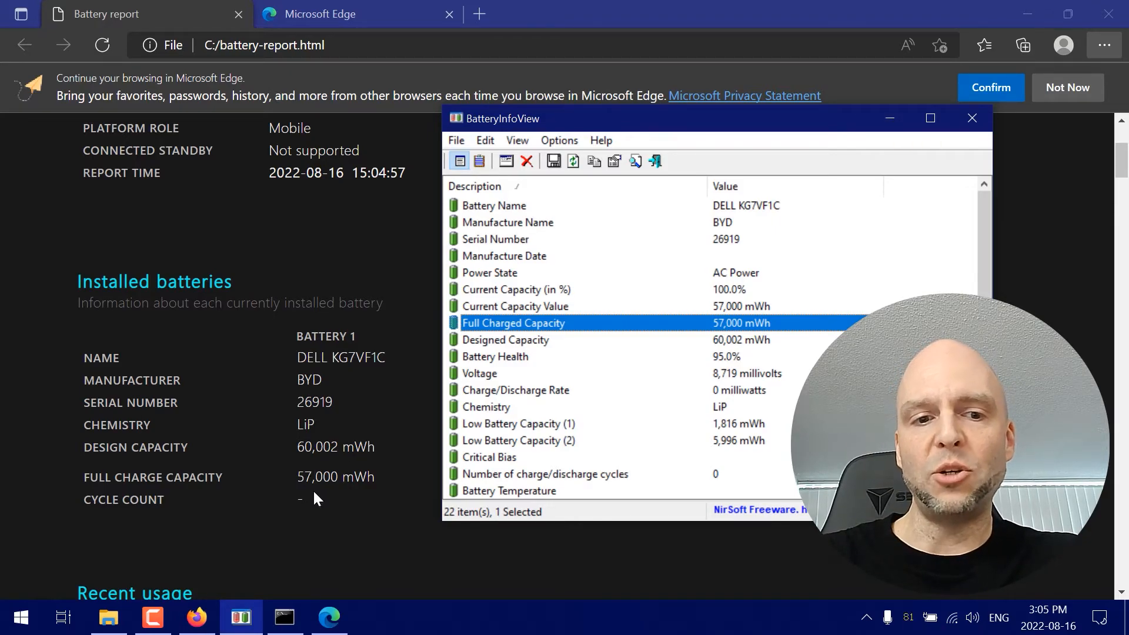
mouse_move(425, 521)
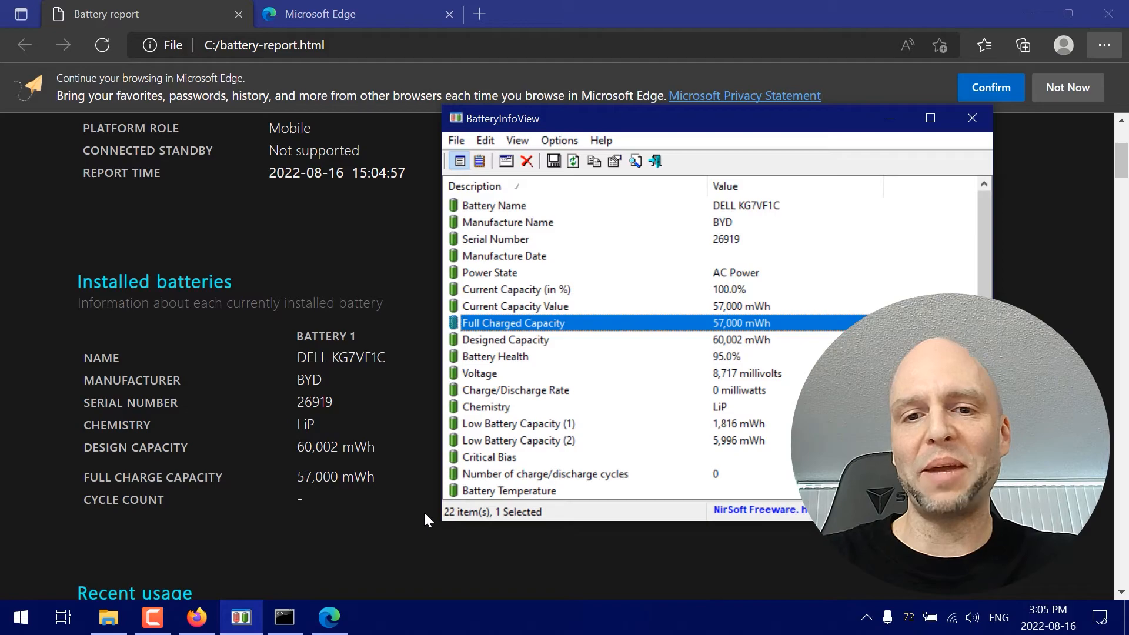
mouse_move(872, 280)
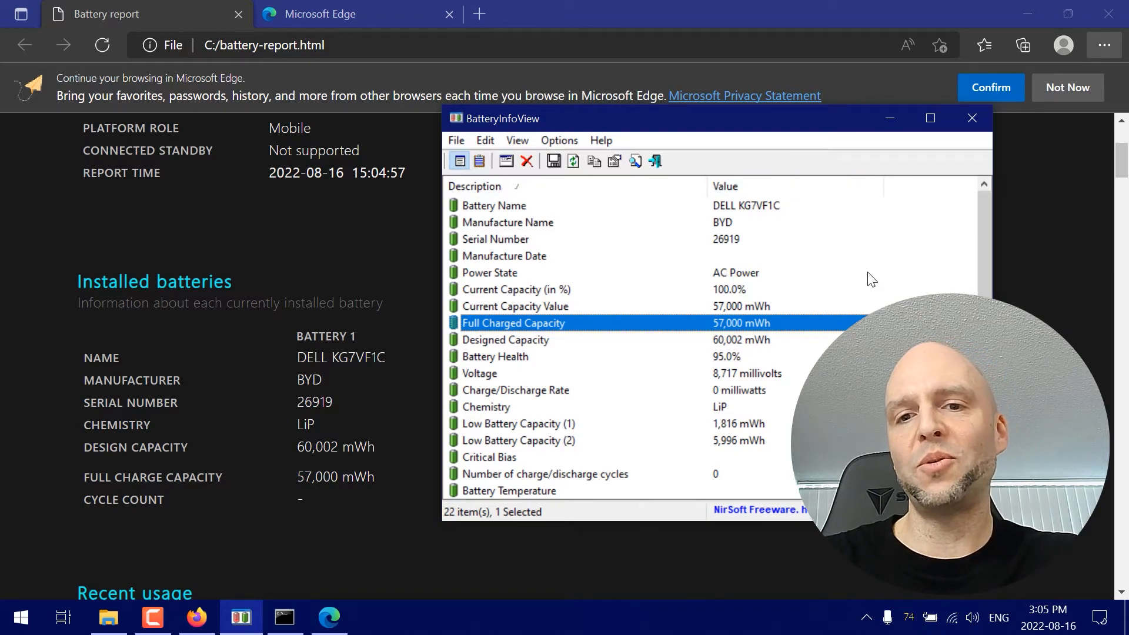
mouse_move(886, 292)
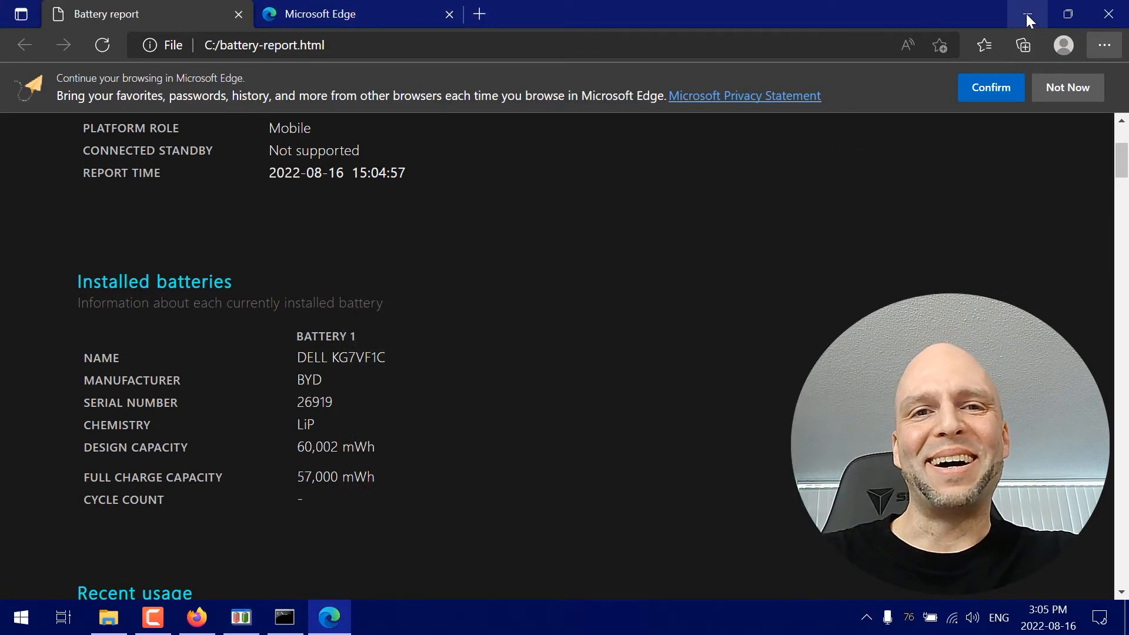
Minimize the Edge battery report, leaving the C: drive folder showing
click(1027, 14)
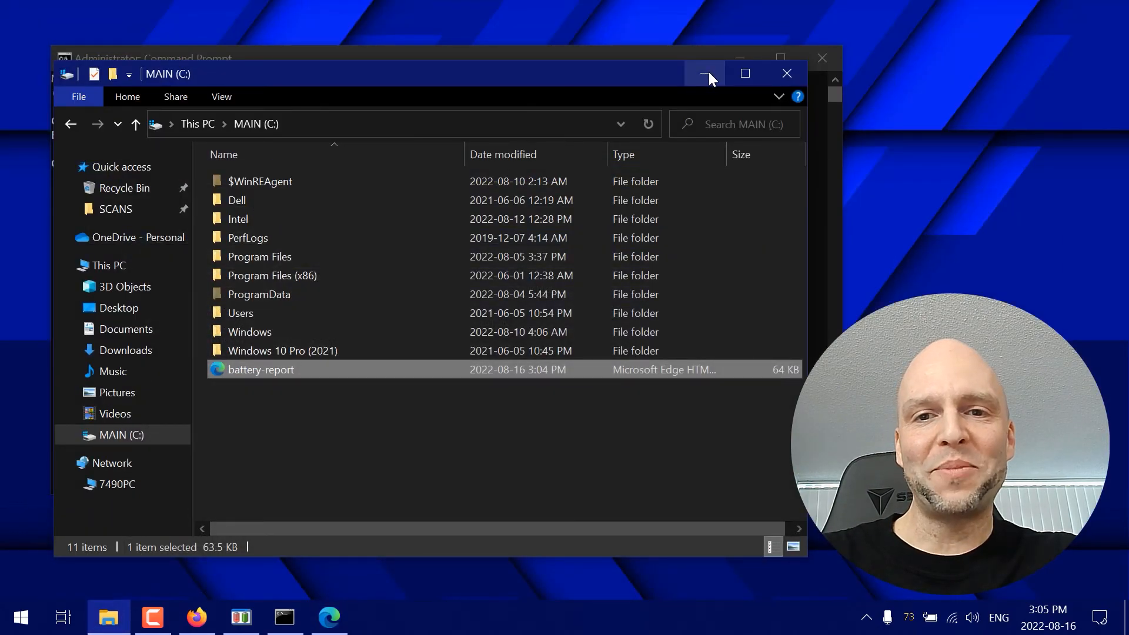